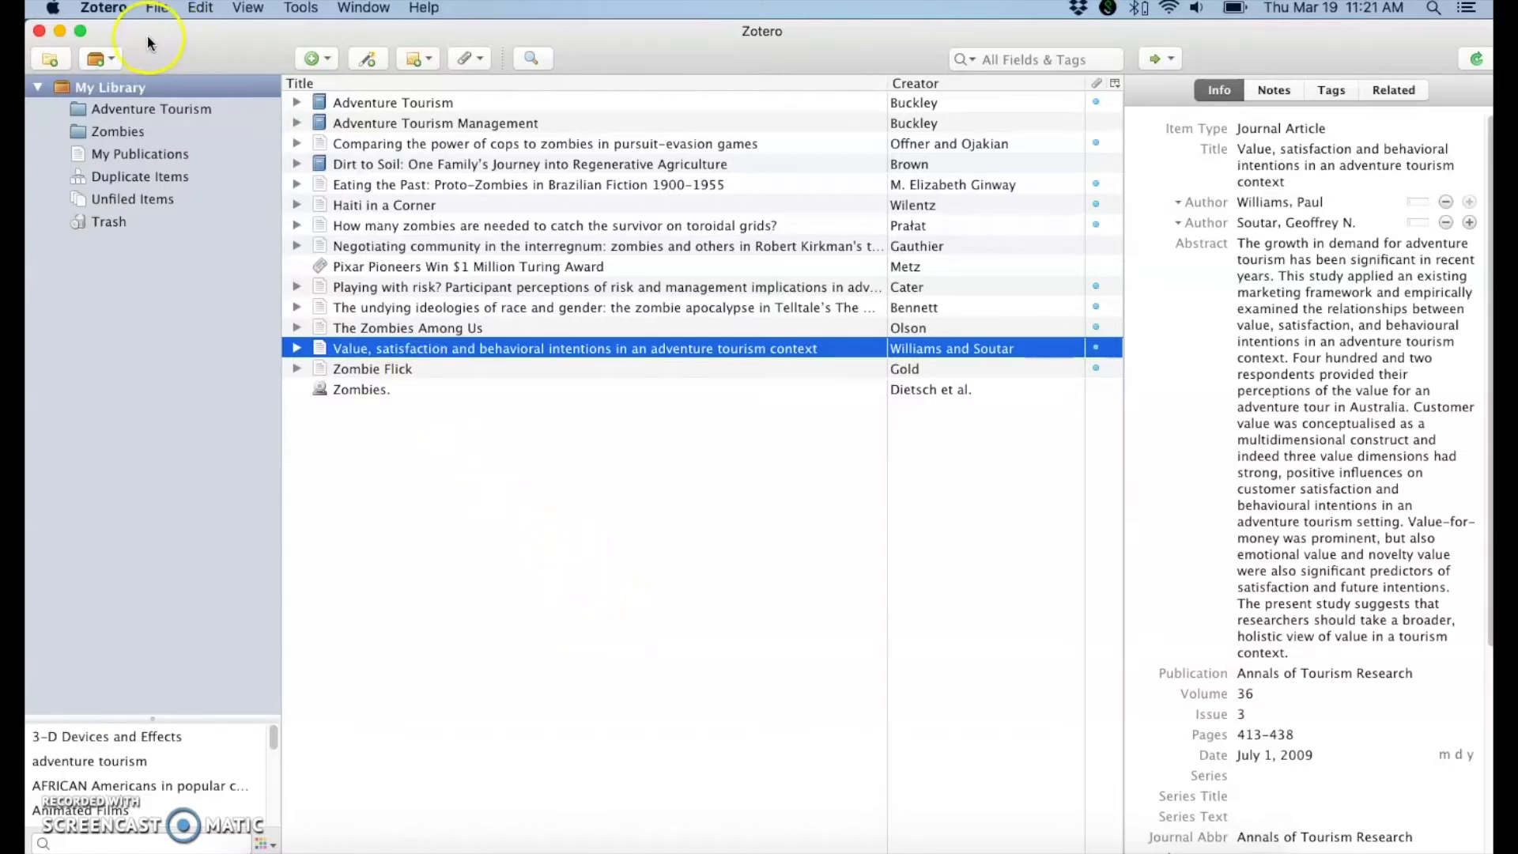
pyautogui.moveTo(115, 19)
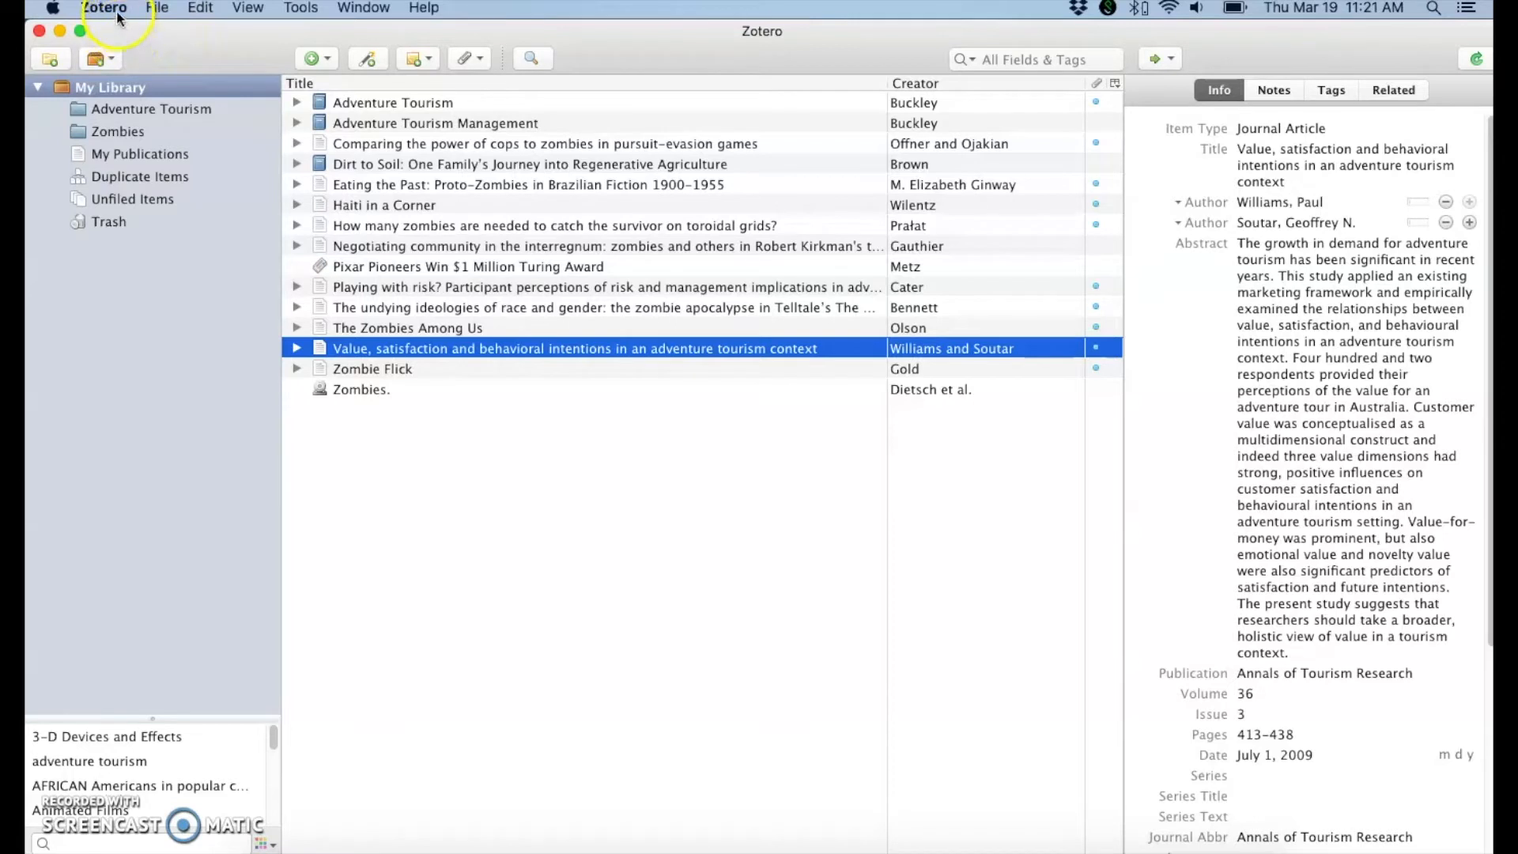
# - Open Zotero's Preferences from the application menu
pyautogui.click(105, 8)
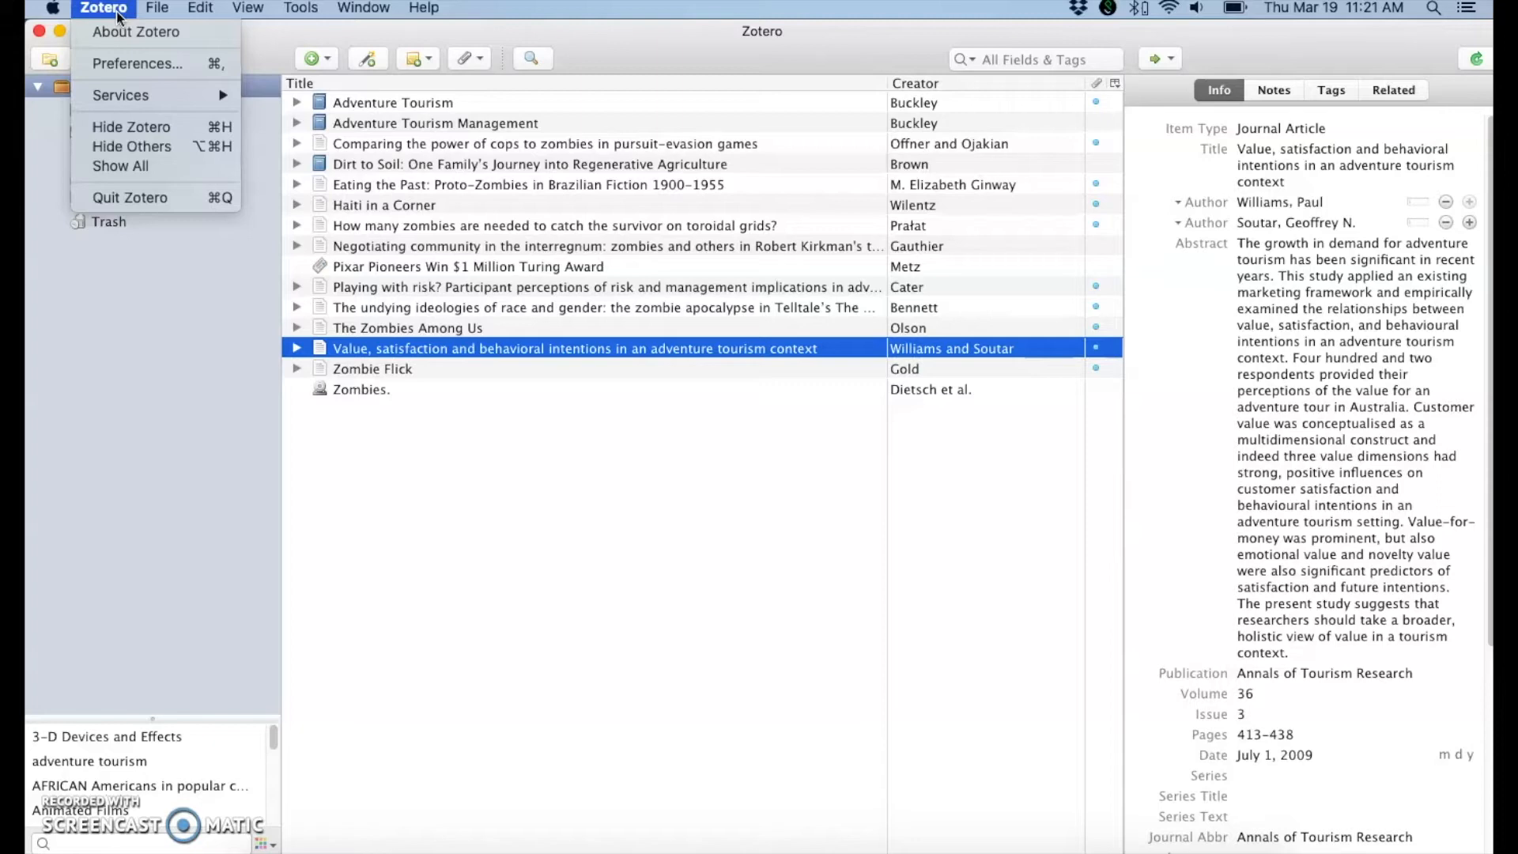
pyautogui.click(136, 63)
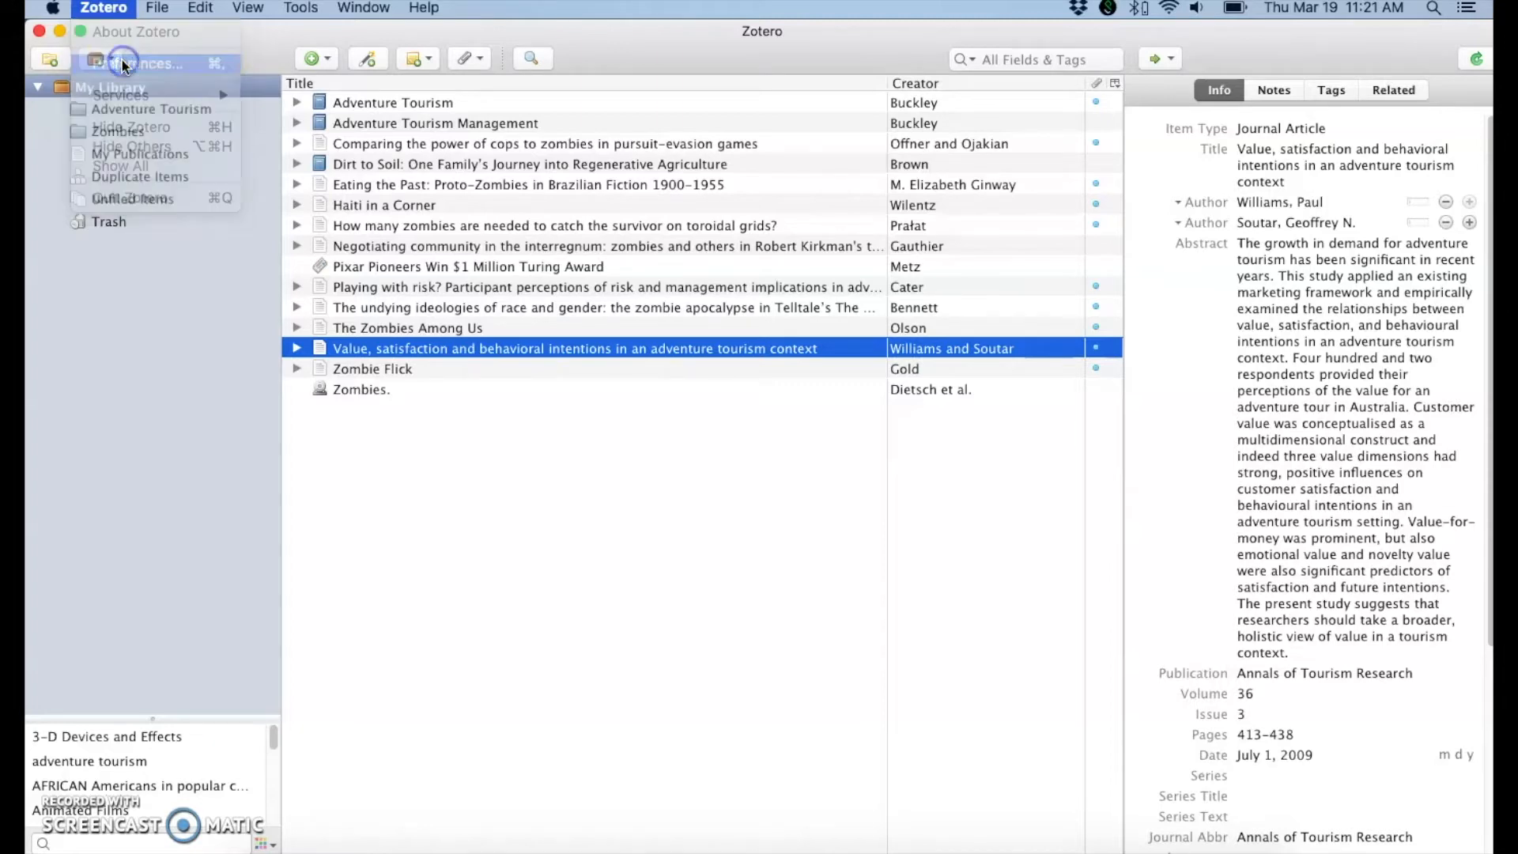
# - Show the Cite pane's Style Manager and open the repository for additional styles
pyautogui.click(145, 64)
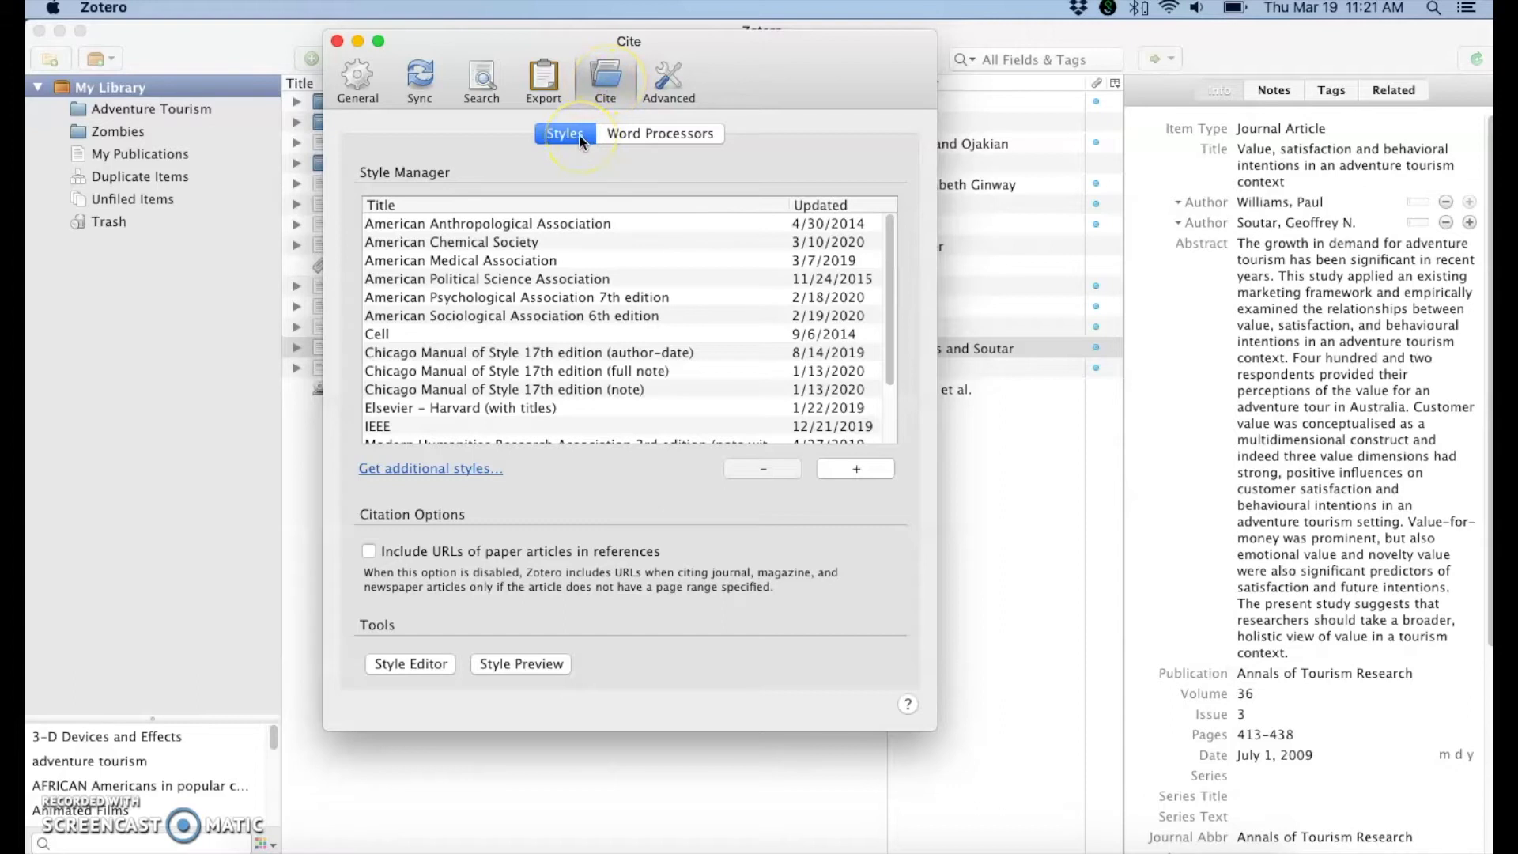
pyautogui.moveTo(548, 252)
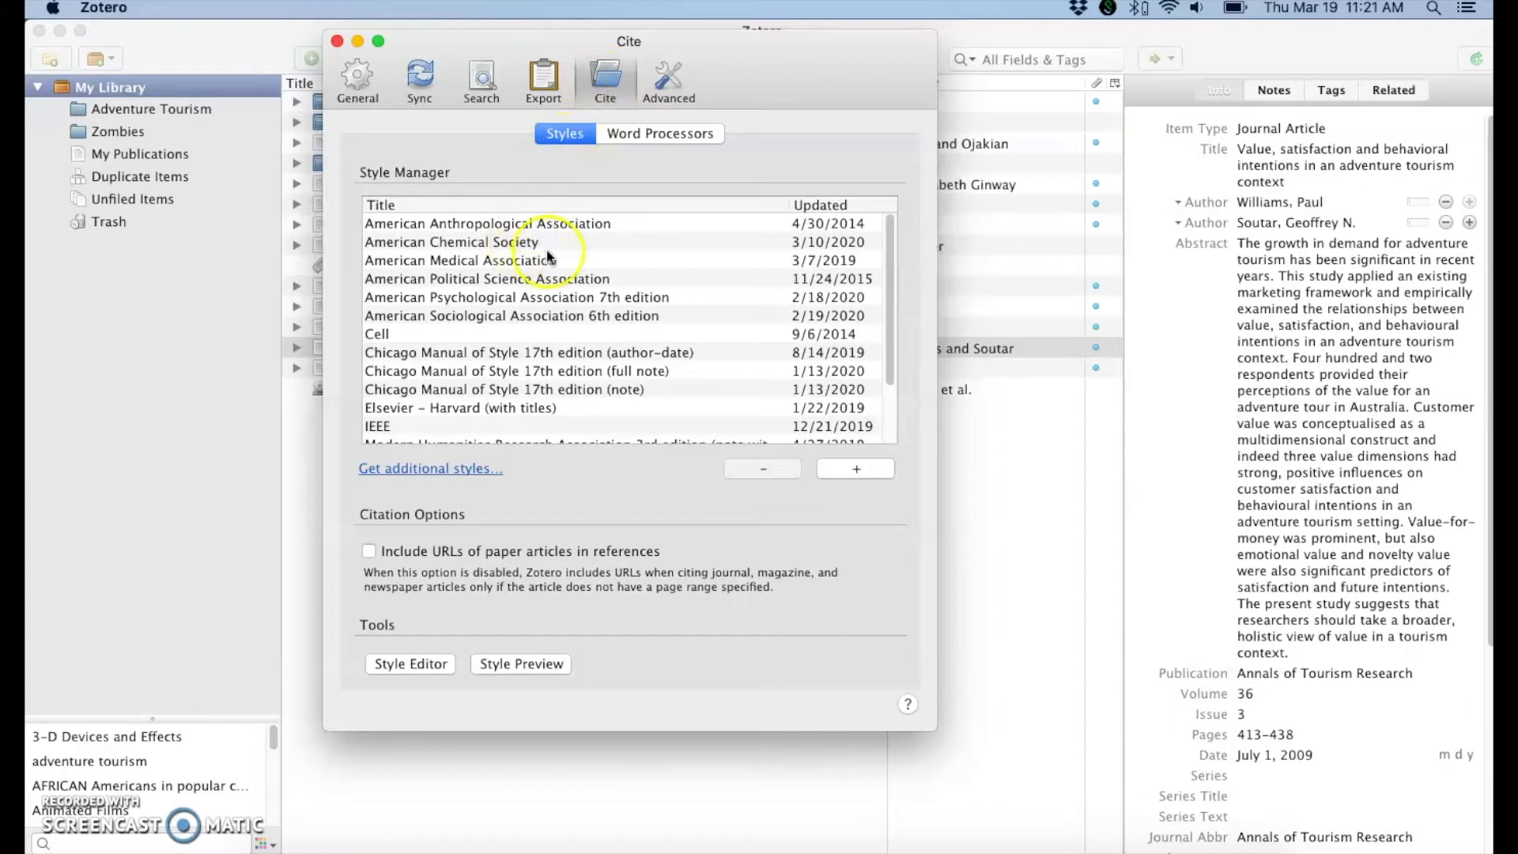
pyautogui.scroll(-3)
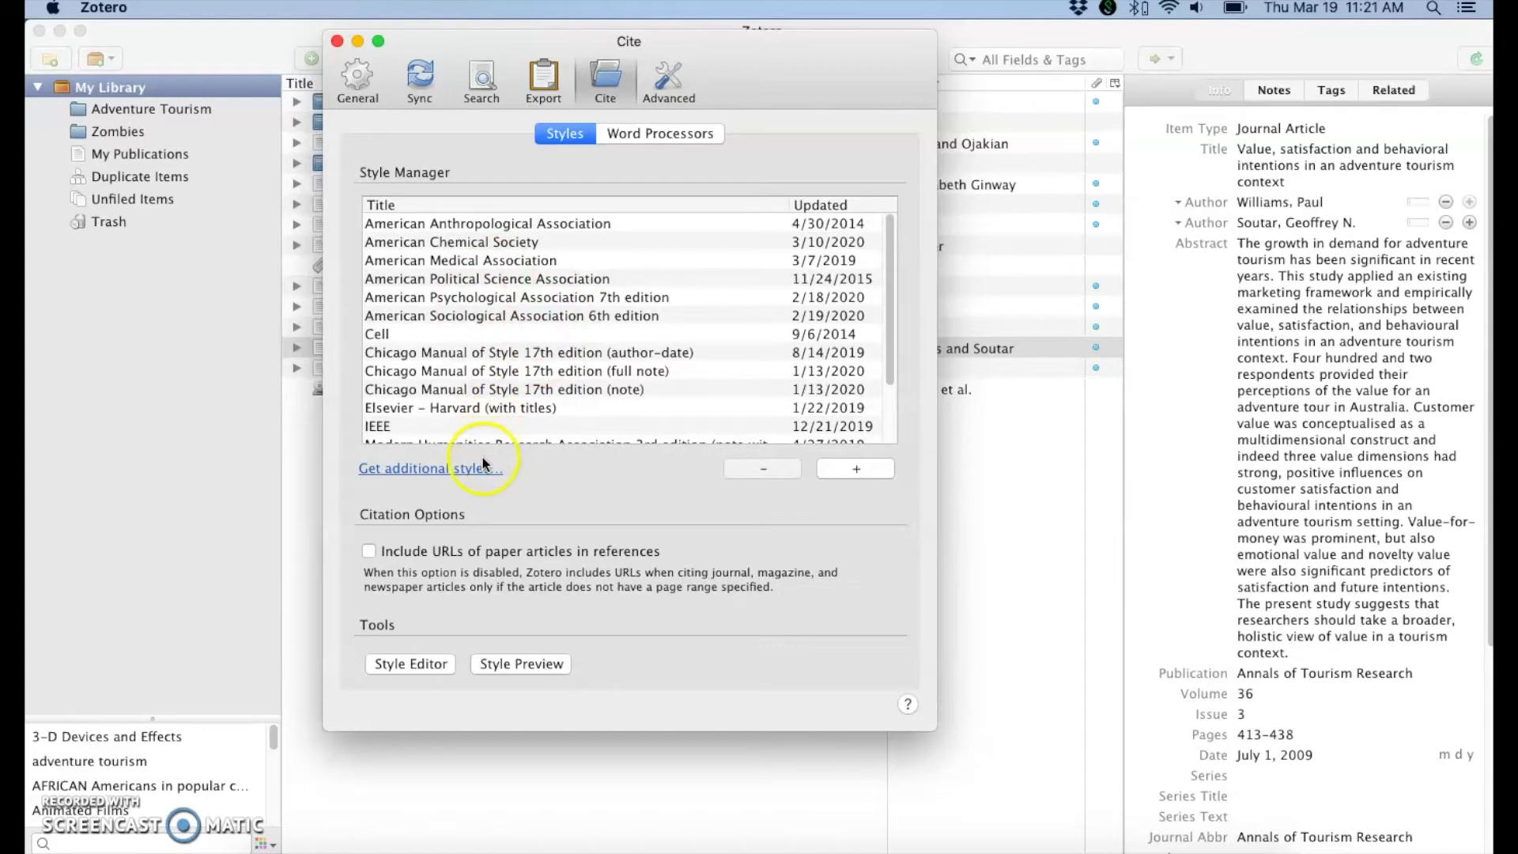
pyautogui.moveTo(475, 481)
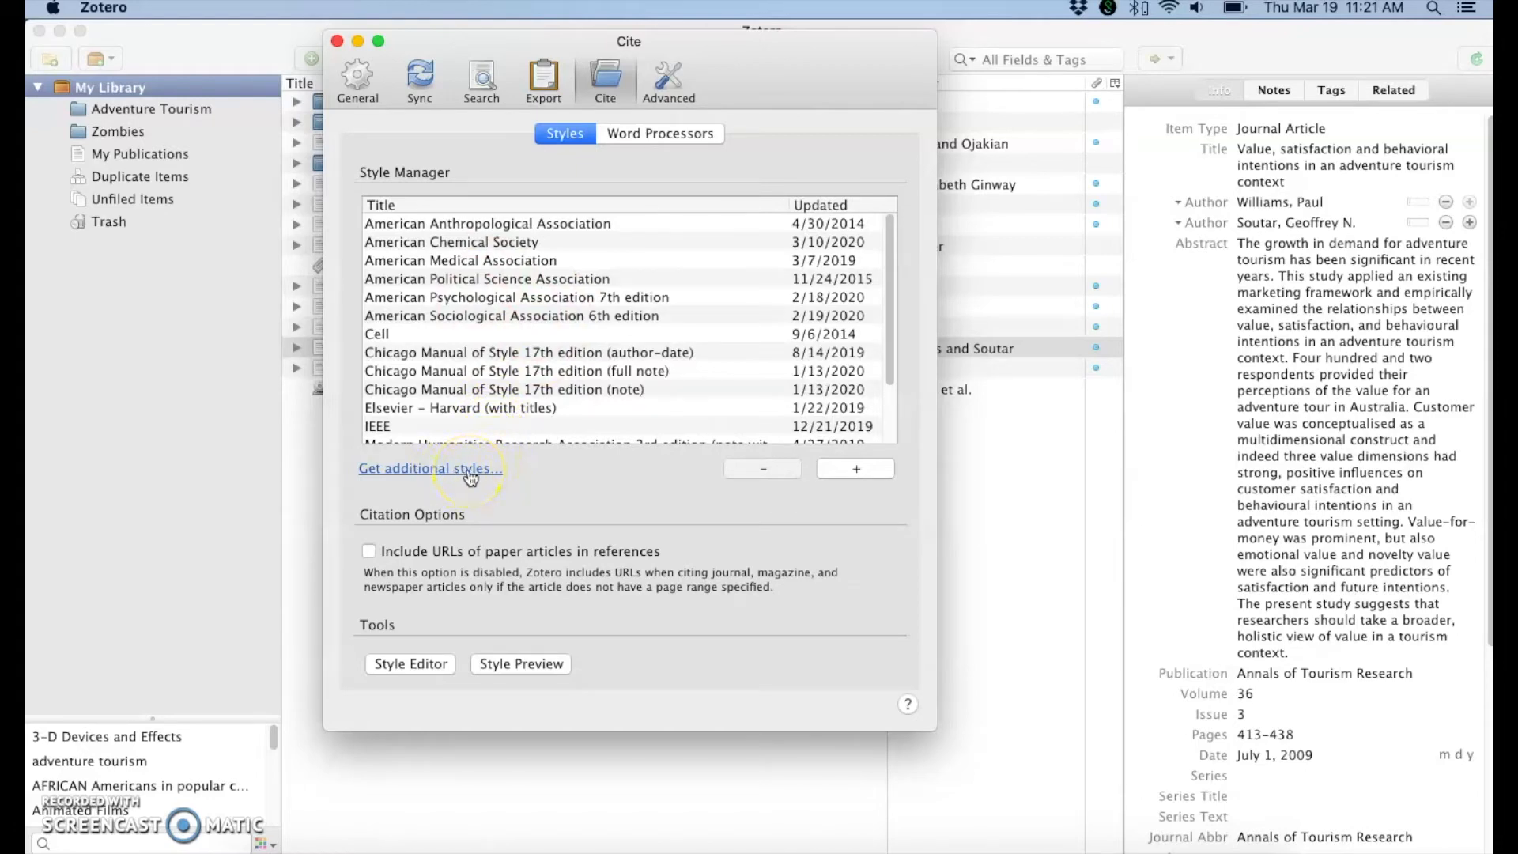
pyautogui.click(430, 468)
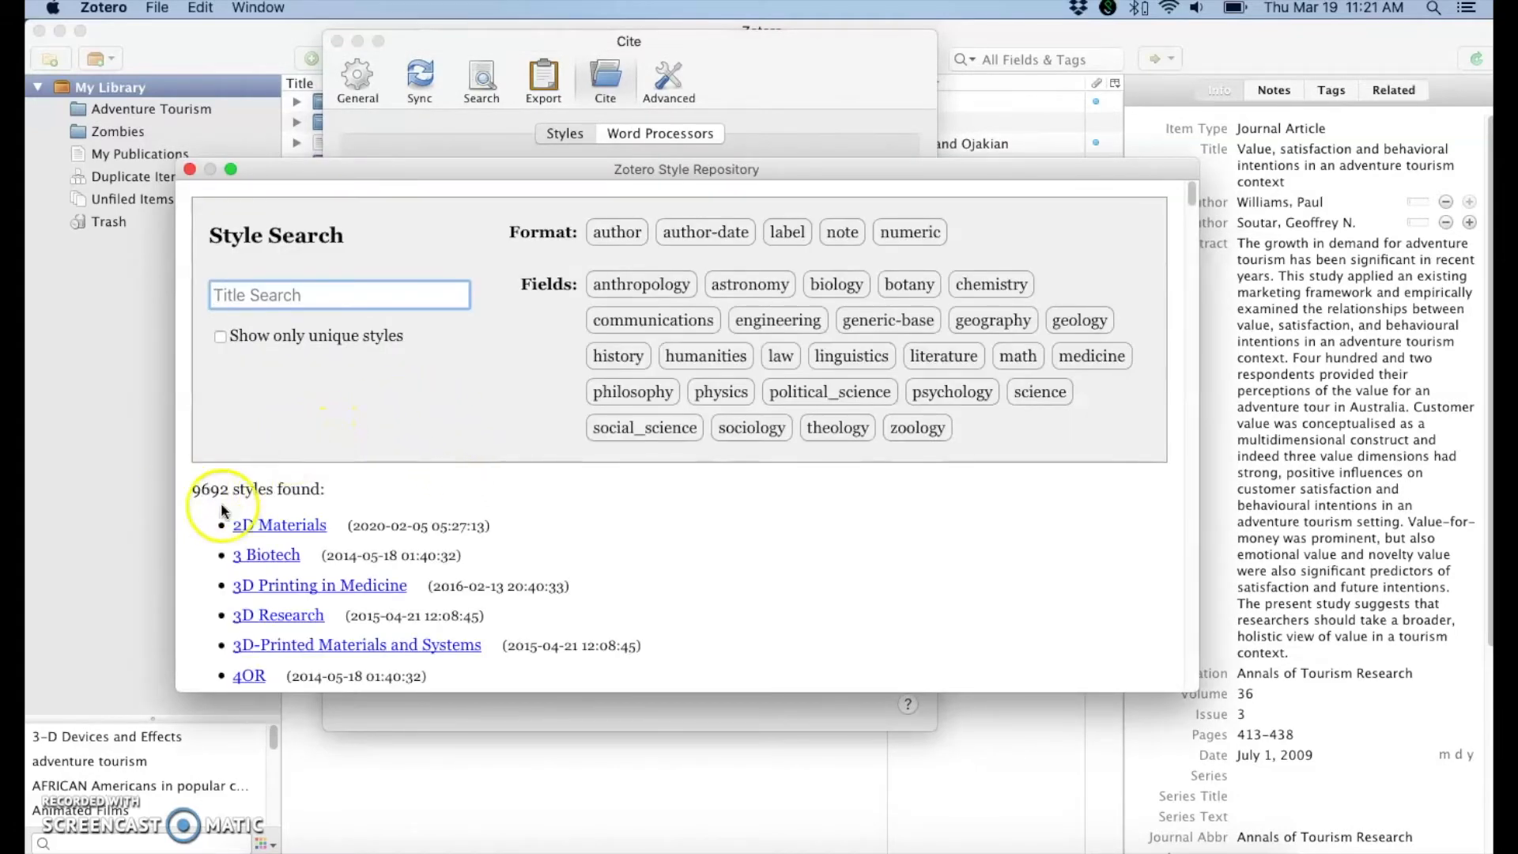
# - Search the style repository titles for 'social work'
pyautogui.click(338, 296)
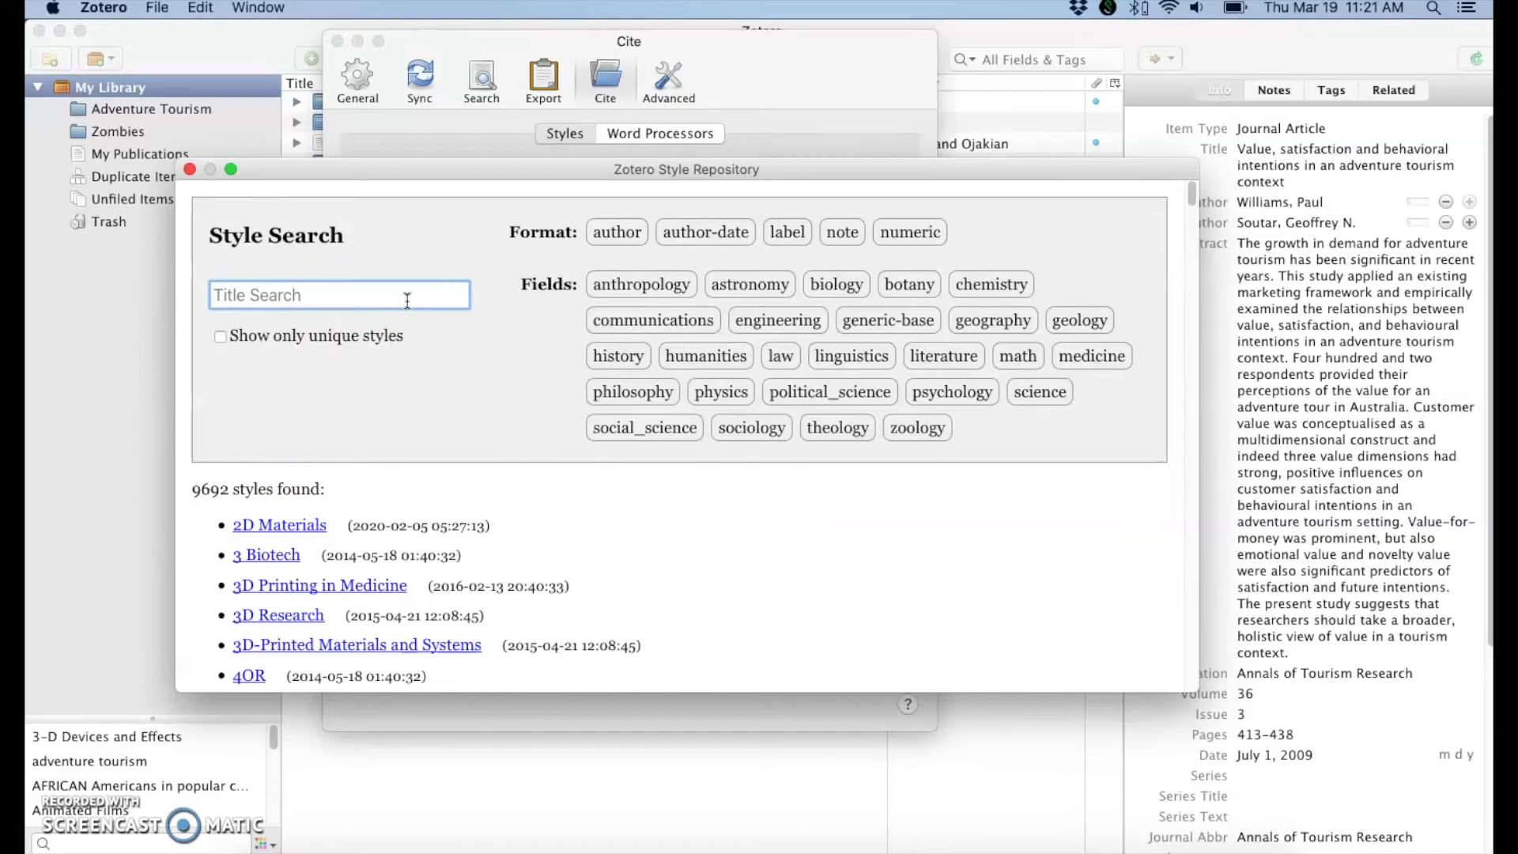
pyautogui.write('social work')
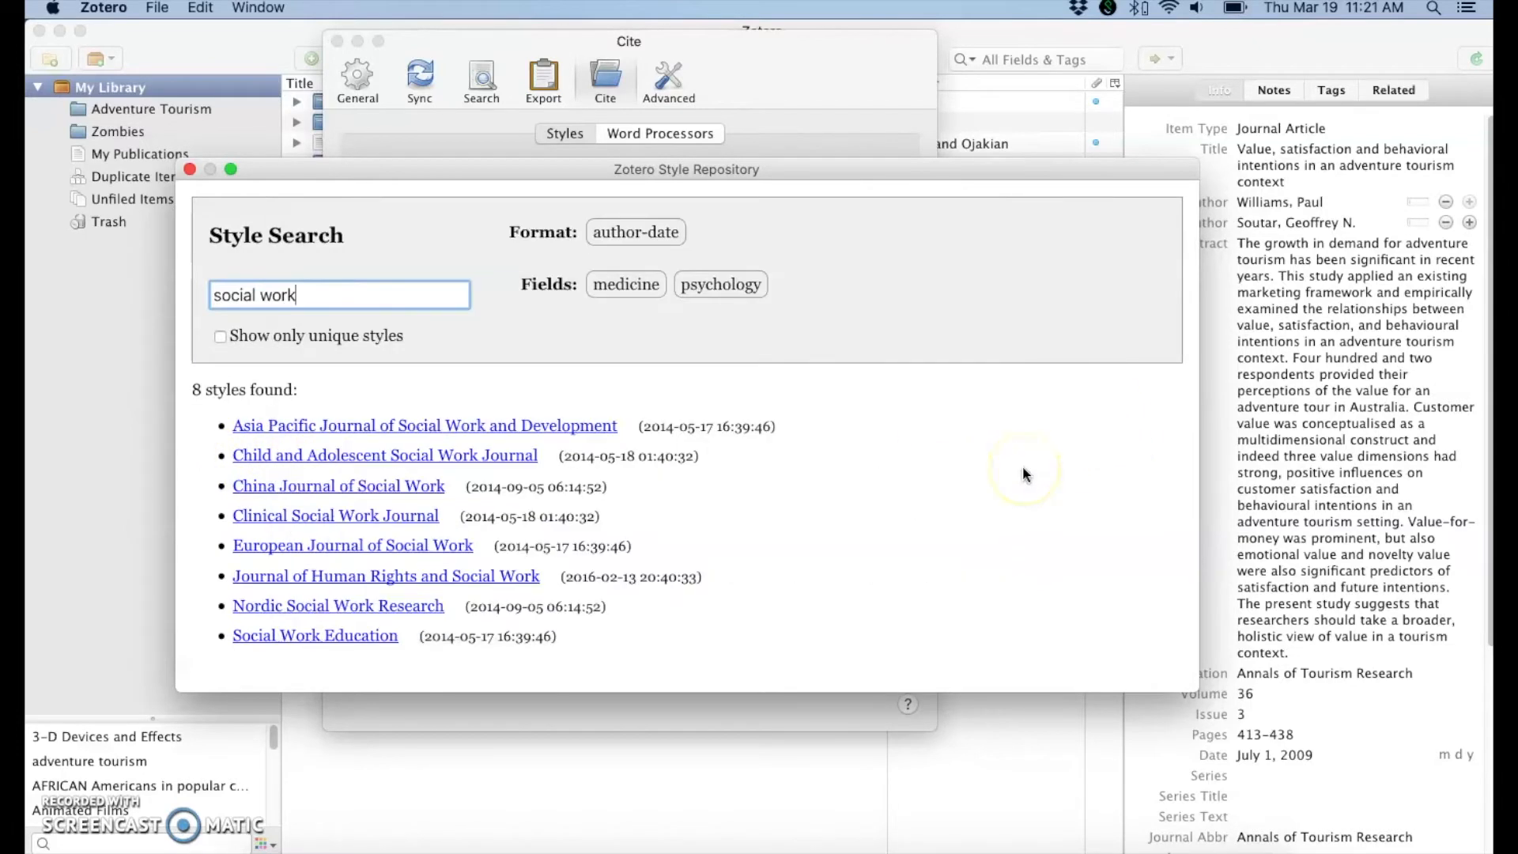
# - Install the Child and Adolescent Social Work Journal style from the results
pyautogui.click(384, 455)
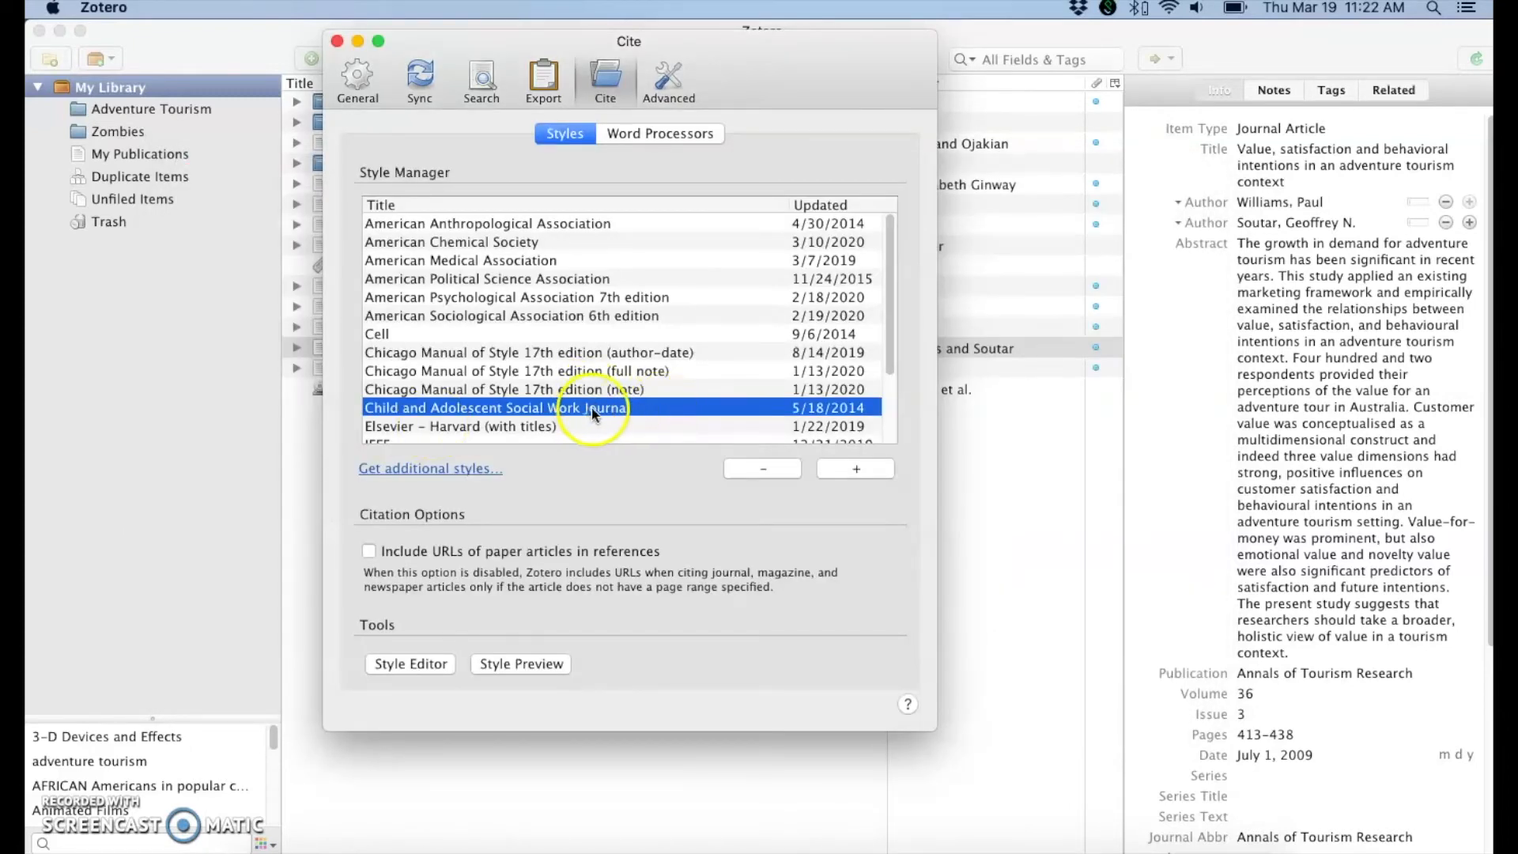
pyautogui.moveTo(401, 475)
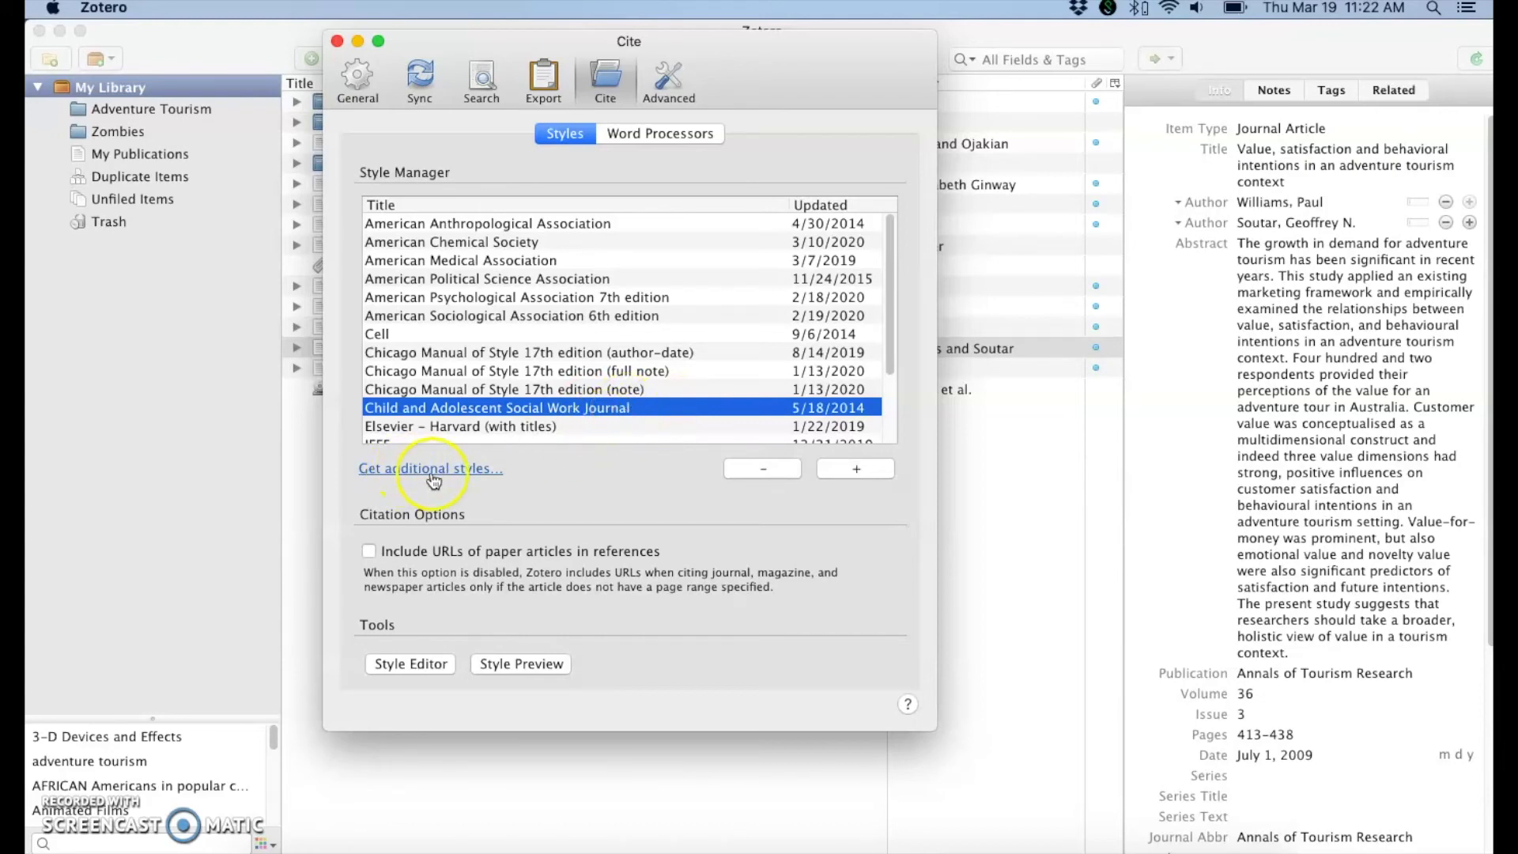
# - Reopen the style repository from the updated Style Manager list
pyautogui.click(431, 469)
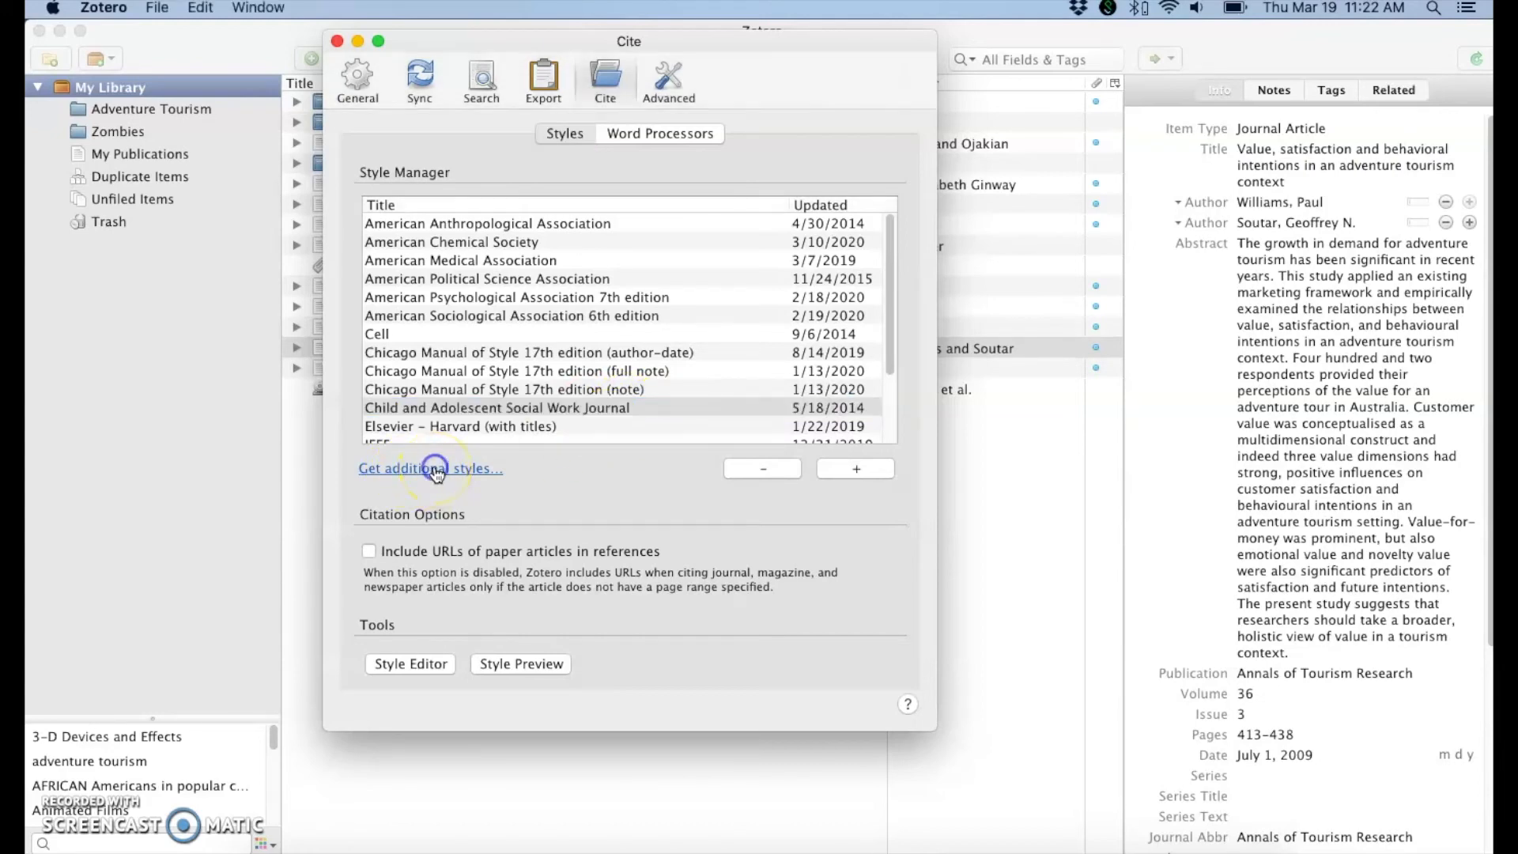
# - Search the repository titles for 'agricul' to find Agriculture & Food Security
pyautogui.click(430, 468)
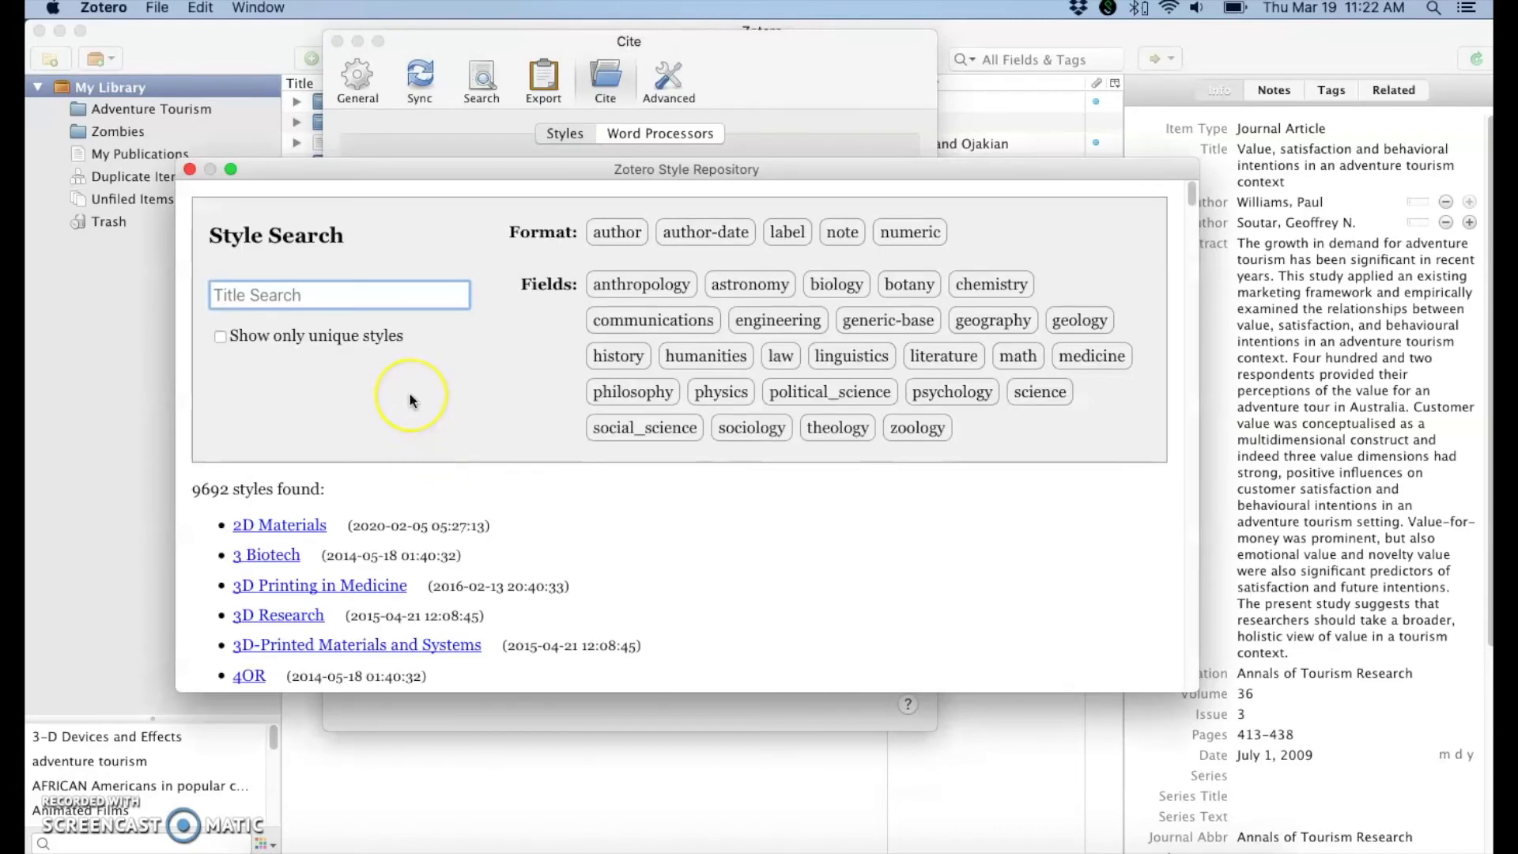
pyautogui.write('agricul')
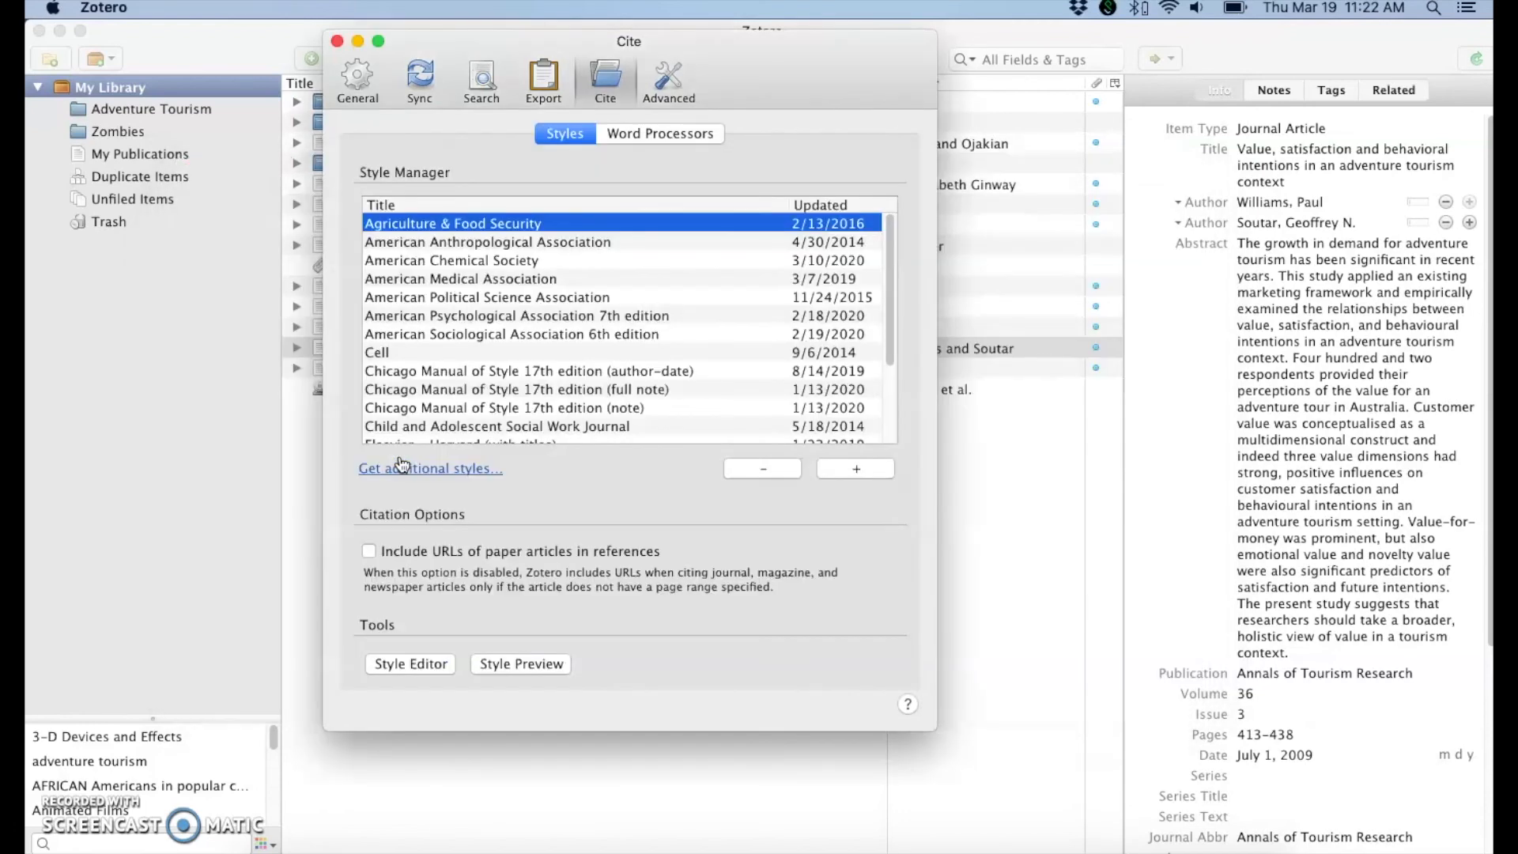
pyautogui.moveTo(637, 511)
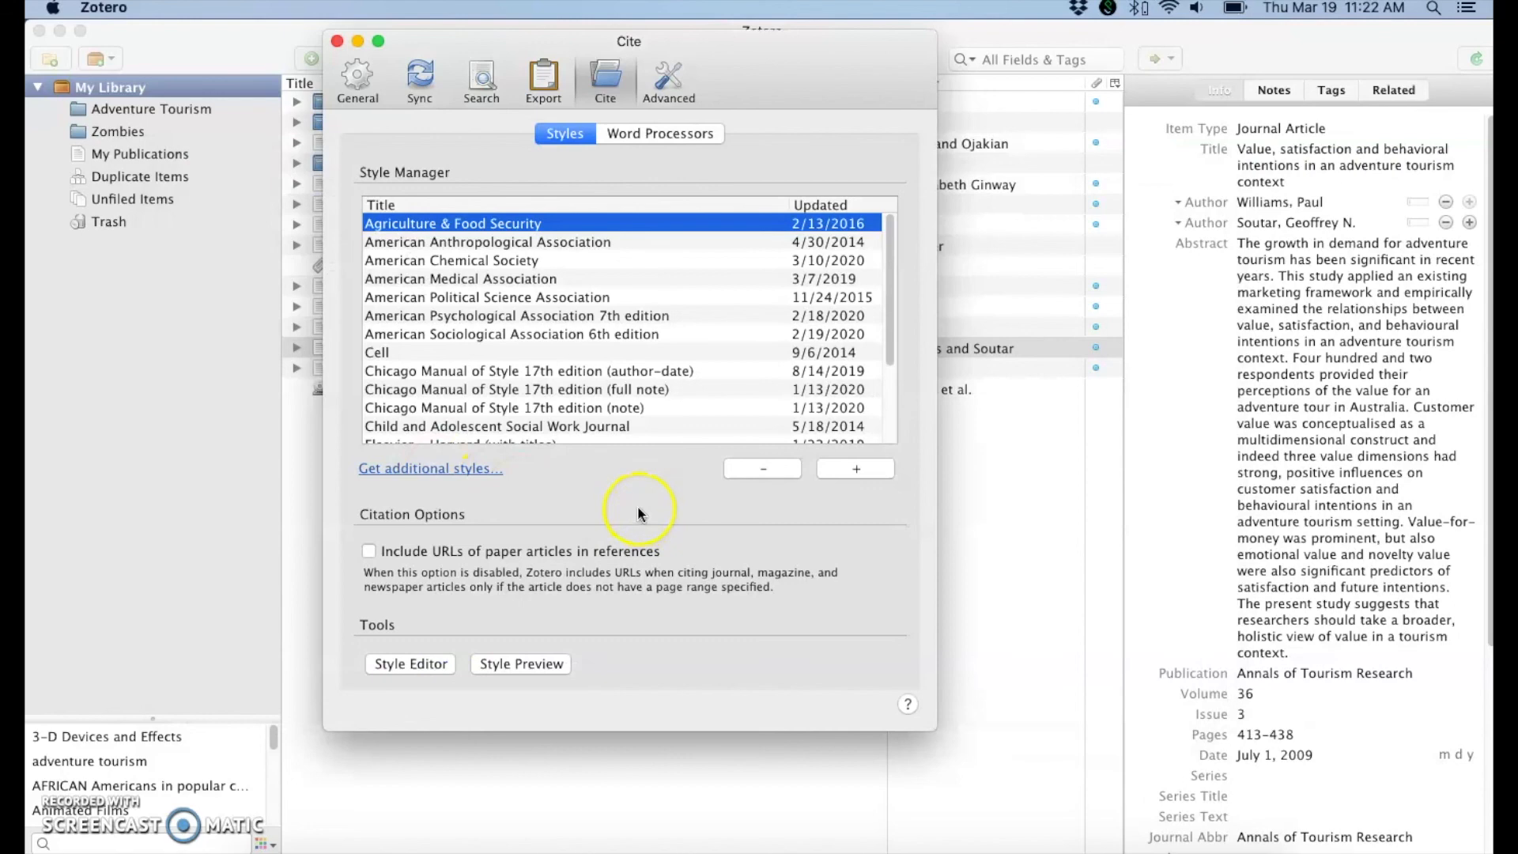
pyautogui.moveTo(596, 489)
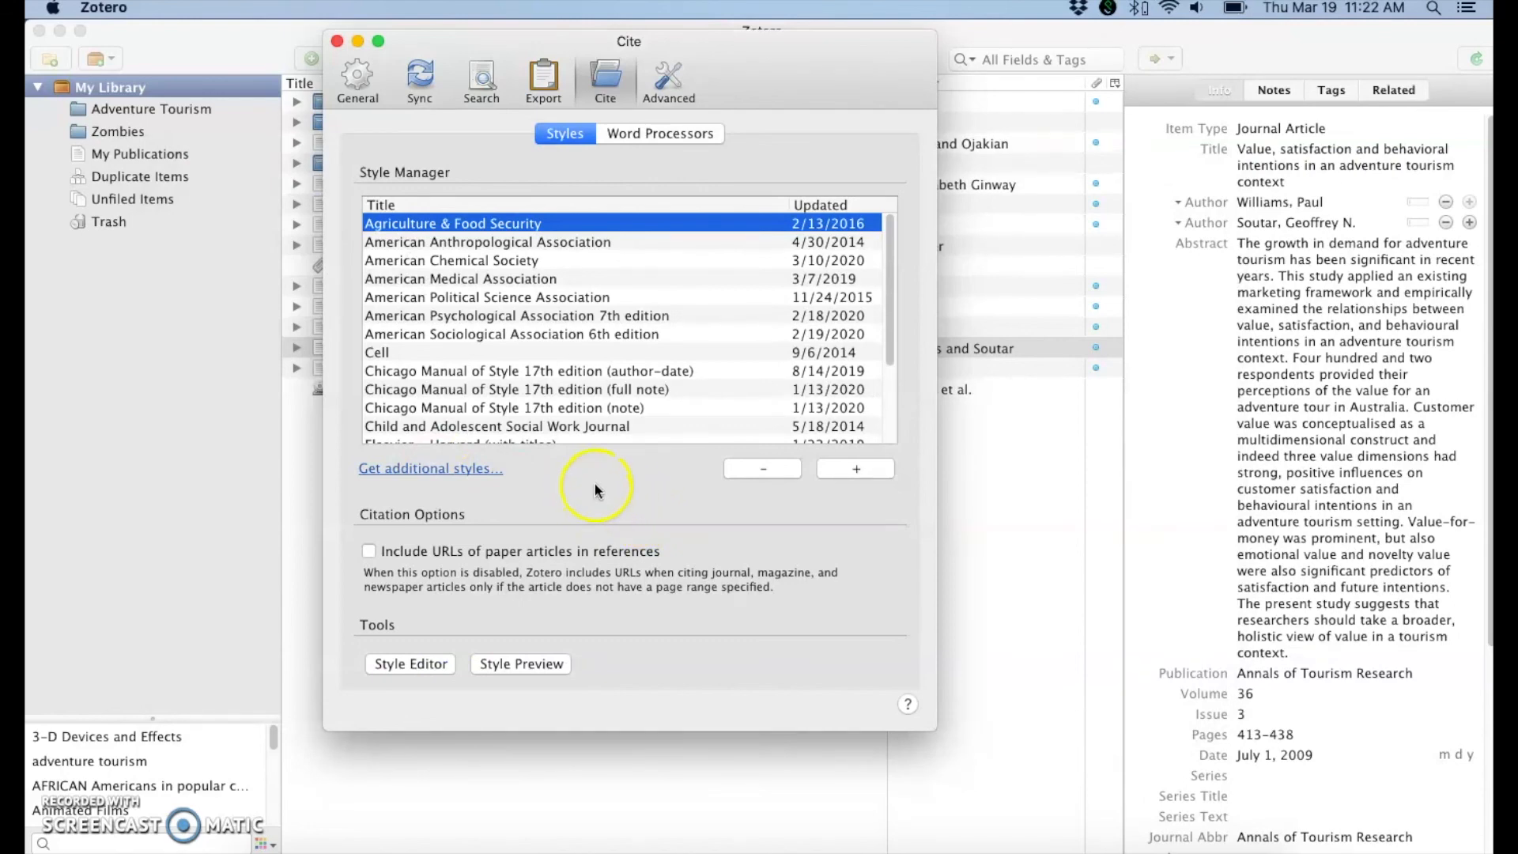